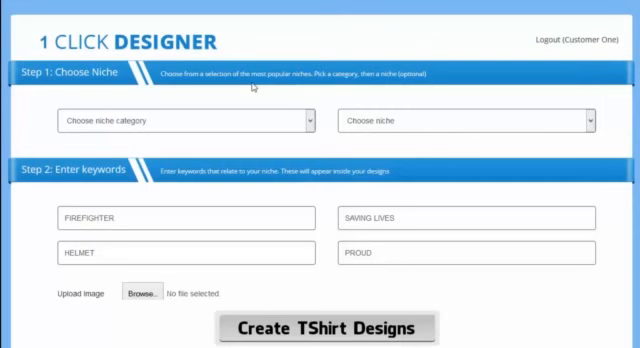
{"action": "mouse_move", "coordinate": [248, 86]}
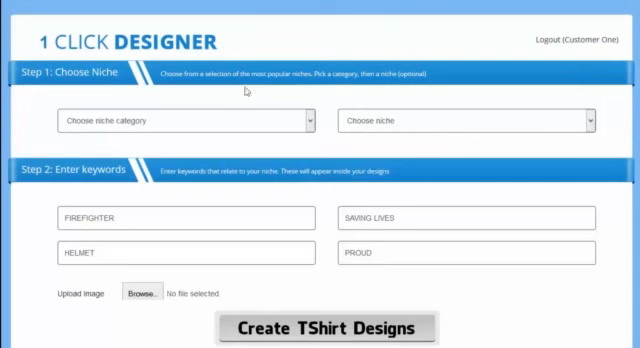
{"action": "mouse_move", "coordinate": [244, 92]}
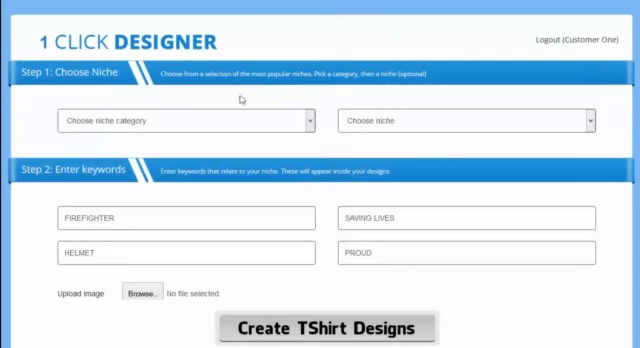
{"action": "mouse_move", "coordinate": [308, 104]}
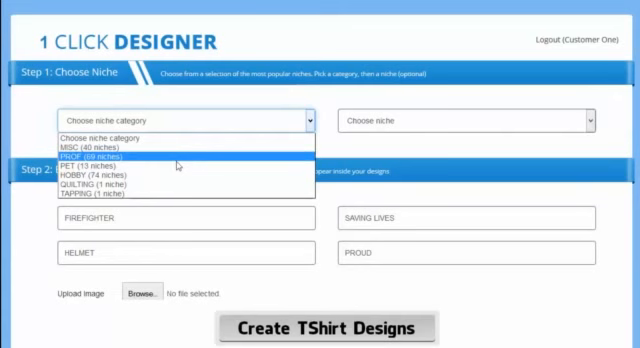
- Choose the HOBBY category with the Bodybuilder niche and focus the first keyword slot
{"action": "left_click", "coordinate": [100, 174]}
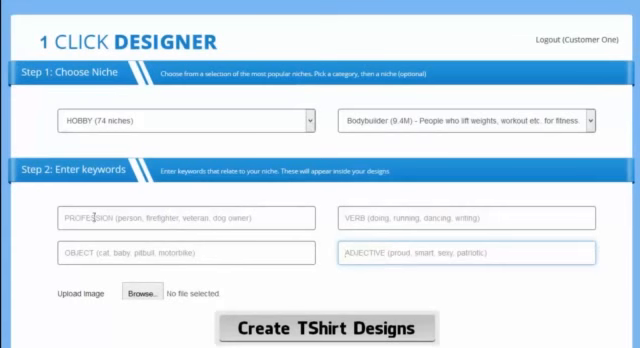
{"action": "left_click", "coordinate": [176, 218]}
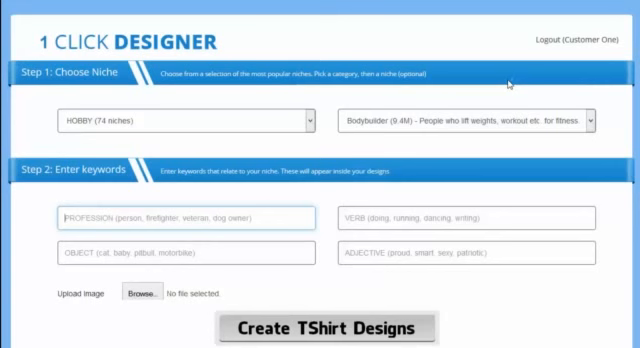
- Enter the keywords FIREFIGHTER, SAVING LIVES, HELMET and PROUD, accepting the autocomplete suggestions
{"action": "type", "text": "FIREFIGHTER"}
{"action": "left_click", "coordinate": [466, 218]}
{"action": "type", "text": "SA"}
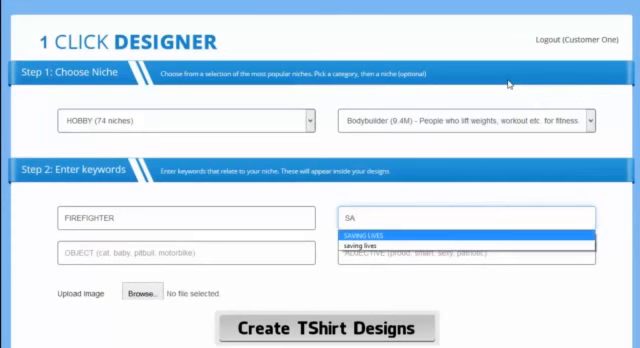
{"action": "left_click", "coordinate": [470, 232]}
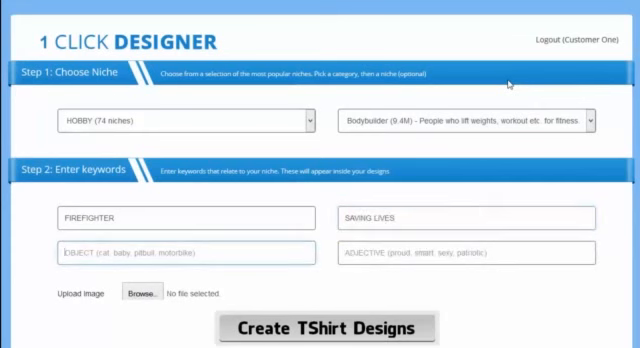
{"action": "type", "text": "HELMET"}
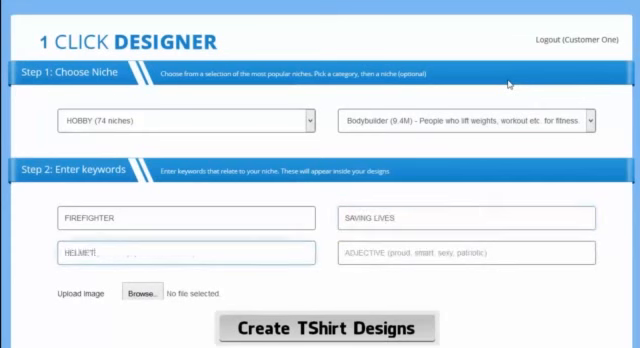
{"action": "type", "text": "PR"}
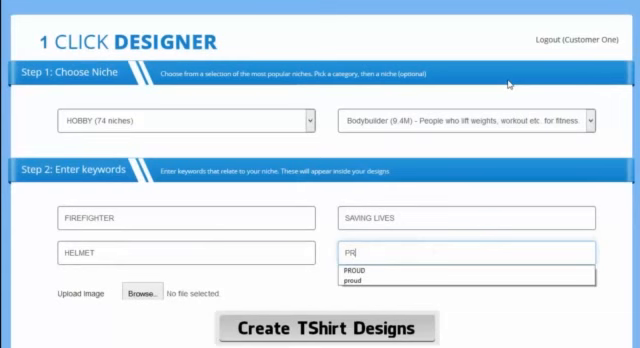
{"action": "type", "text": "O"}
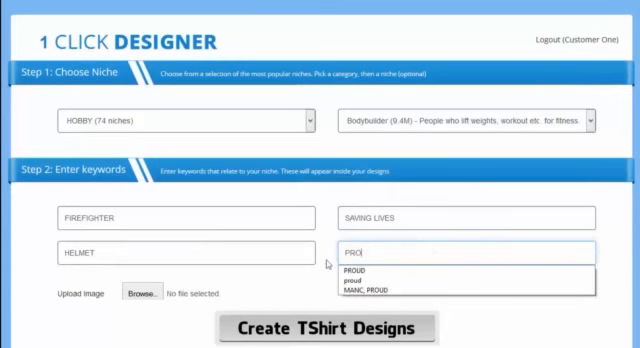
{"action": "left_click", "coordinate": [364, 272]}
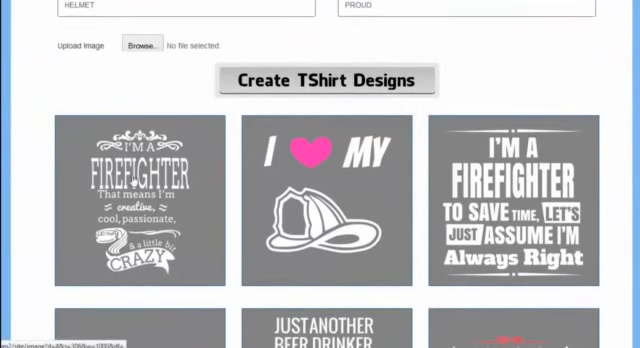
- Scroll through the generated firefighter t-shirt design grid and return to the top
{"action": "scroll", "scroll_direction": "down", "scroll_amount": 3}
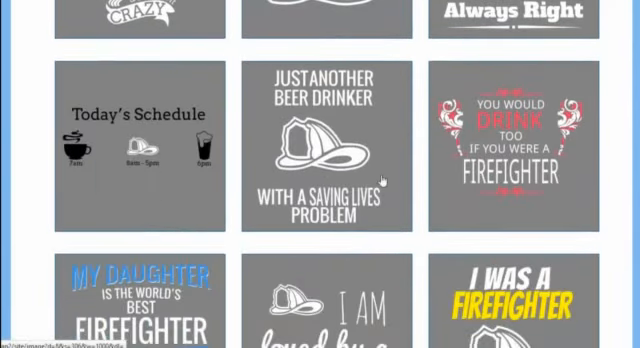
{"action": "scroll", "scroll_direction": "up", "scroll_amount": 3}
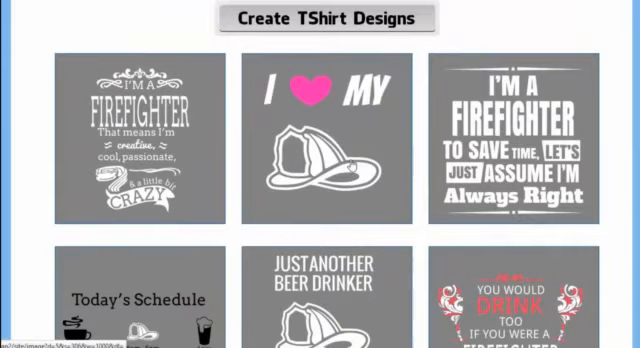
{"action": "scroll", "scroll_direction": "down", "scroll_amount": 3}
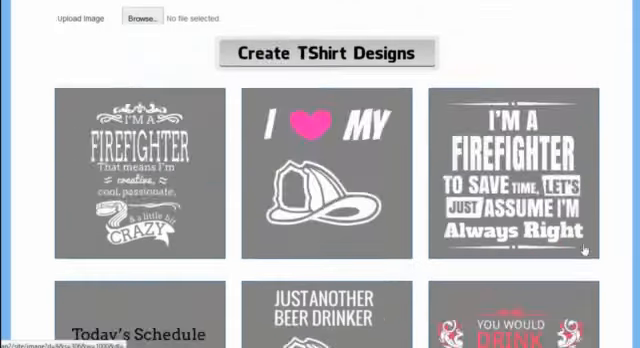
{"action": "scroll", "scroll_direction": "up", "scroll_amount": 3}
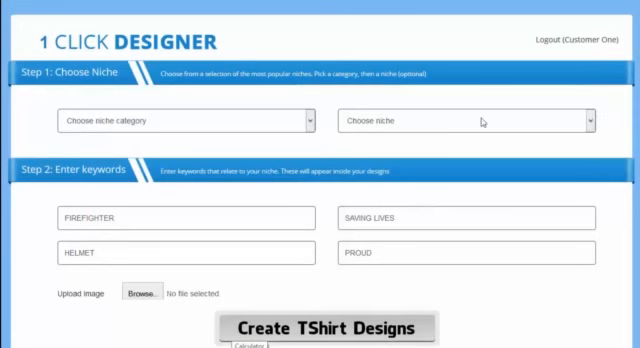
{"action": "mouse_move", "coordinate": [284, 124]}
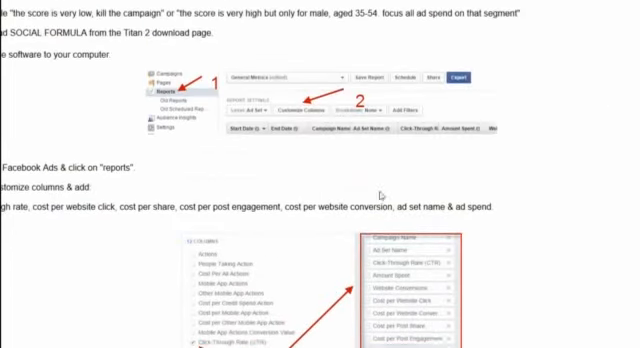
- Scroll the instructions document to the Facebook Ads reports and customize-columns steps
{"action": "scroll", "scroll_direction": "up", "scroll_amount": 3}
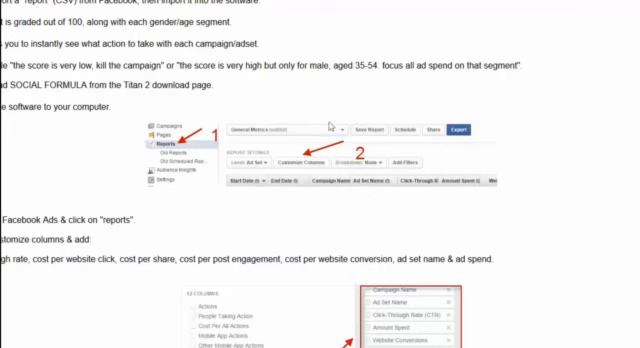
{"action": "mouse_move", "coordinate": [340, 172]}
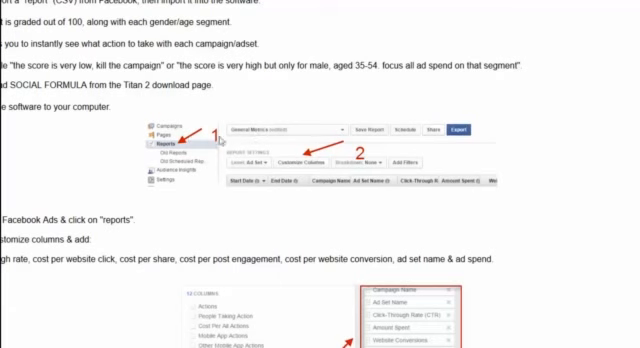
- Scroll down to the numbered screenshot and the age & gender breakdown section
{"action": "scroll", "scroll_direction": "down", "scroll_amount": 3}
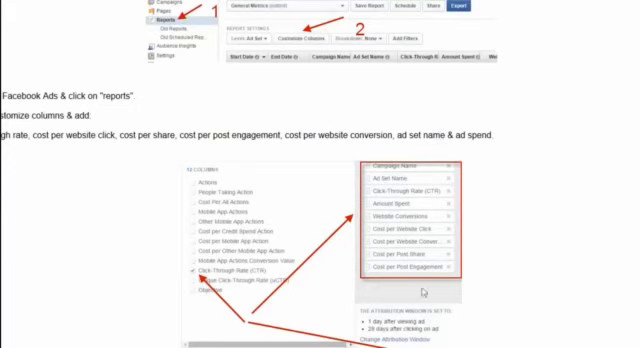
{"action": "scroll", "scroll_direction": "down", "scroll_amount": 3}
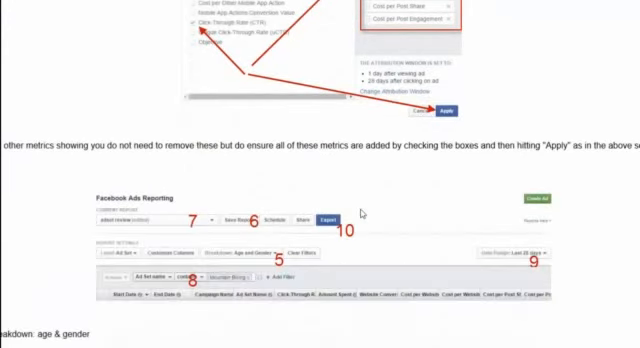
{"action": "scroll", "scroll_direction": "down", "scroll_amount": 3}
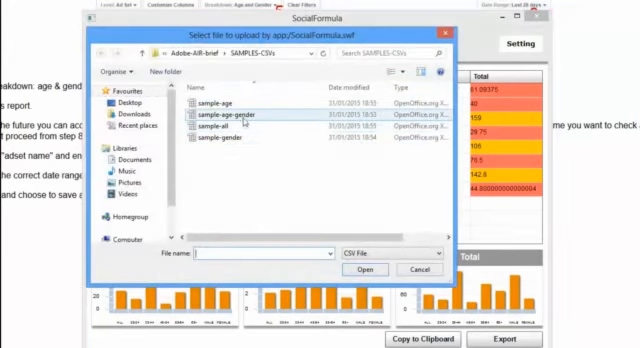
- Show SocialFormula's Setting dialog with min/max thresholds for click-through, engagement, conversion costs and spend
{"action": "left_click", "coordinate": [372, 268]}
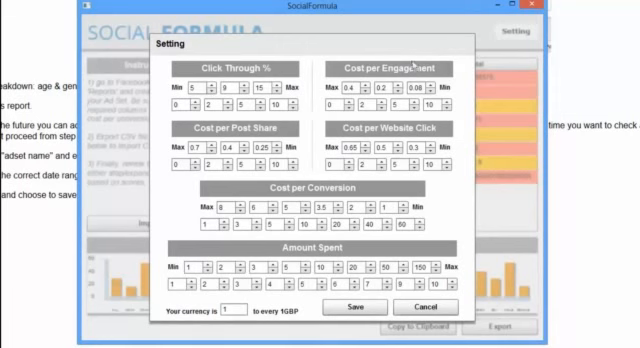
{"action": "mouse_move", "coordinate": [444, 56]}
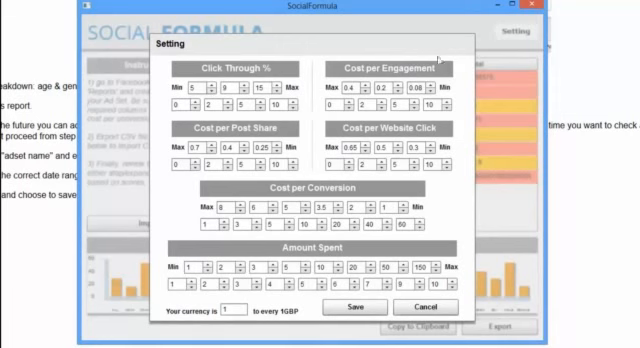